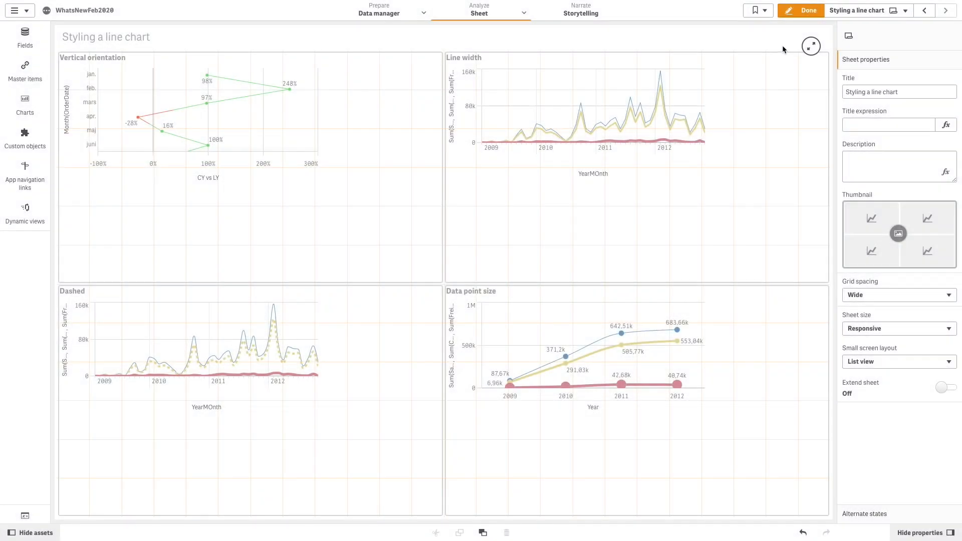
Leave edit mode to view the finished four-chart sheet, then toggle back
left_click(800, 10)
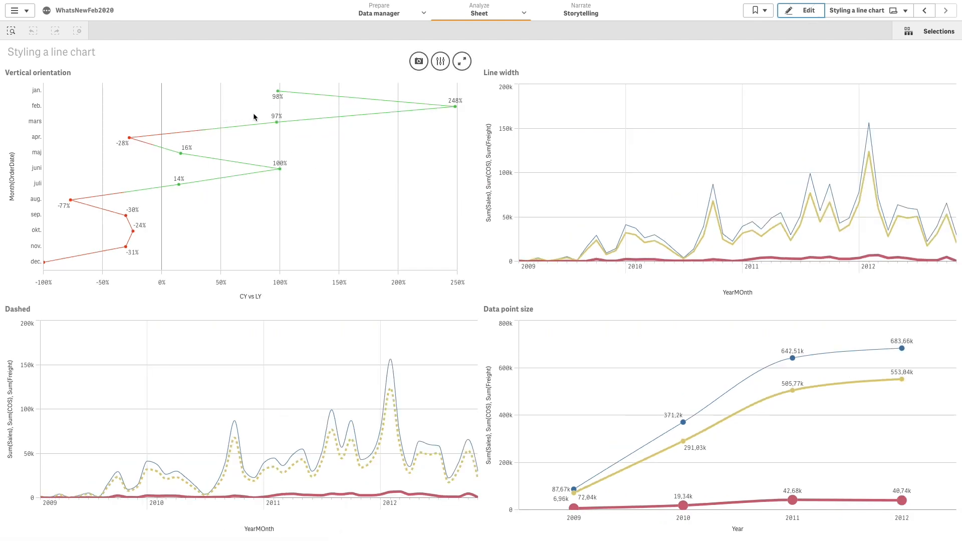
mouse_move(246, 191)
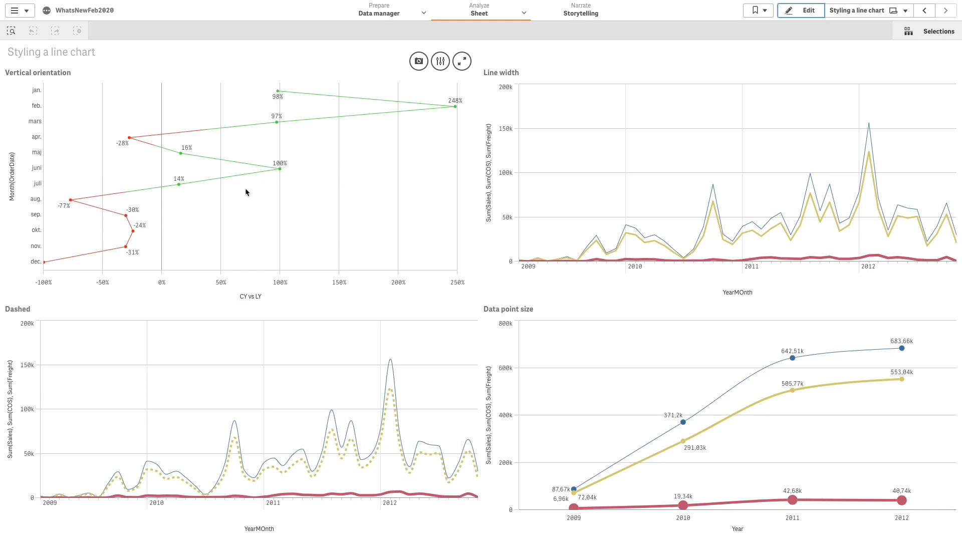
mouse_move(829, 229)
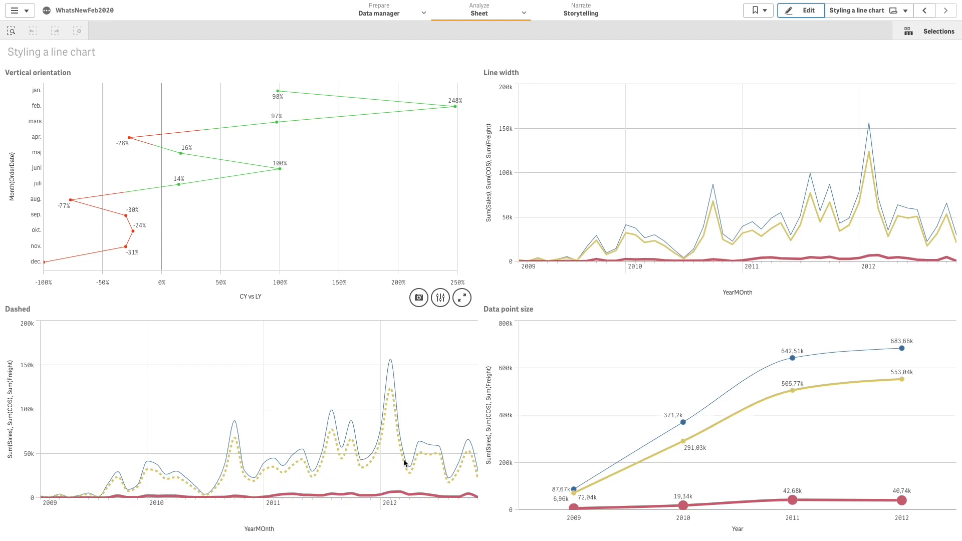
mouse_move(683, 447)
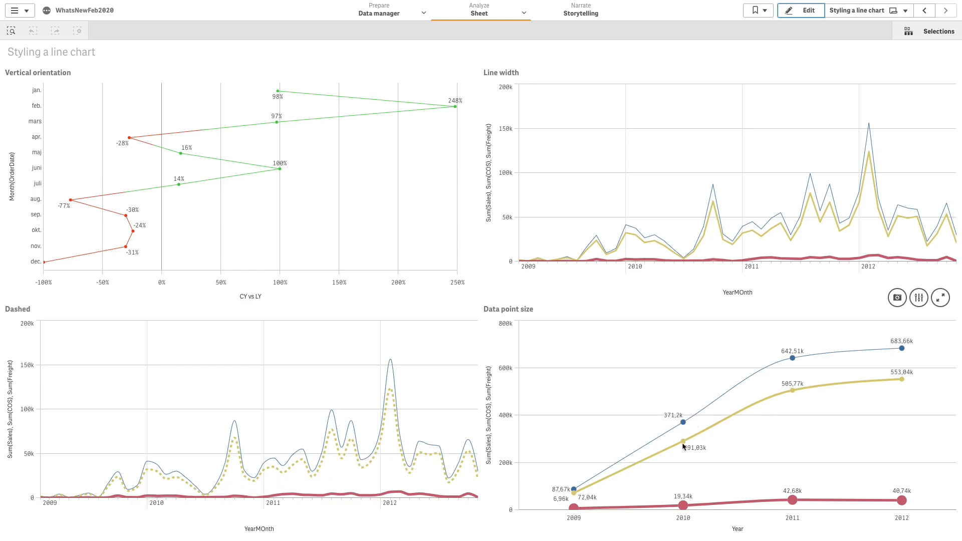
left_click(800, 10)
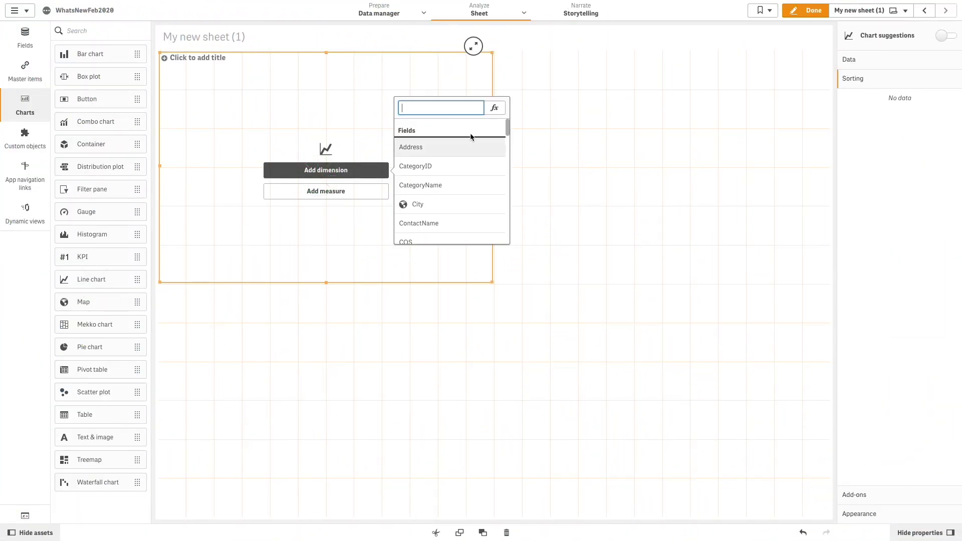
Add Month(OrderDate) as the line chart's dimension through the expression editor
left_click(494, 107)
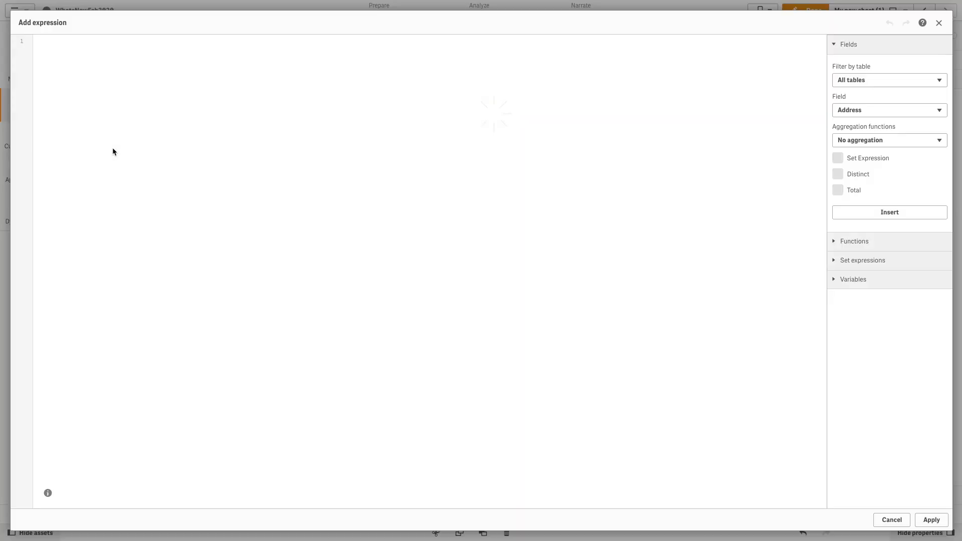
type("Month(OrderDate)")
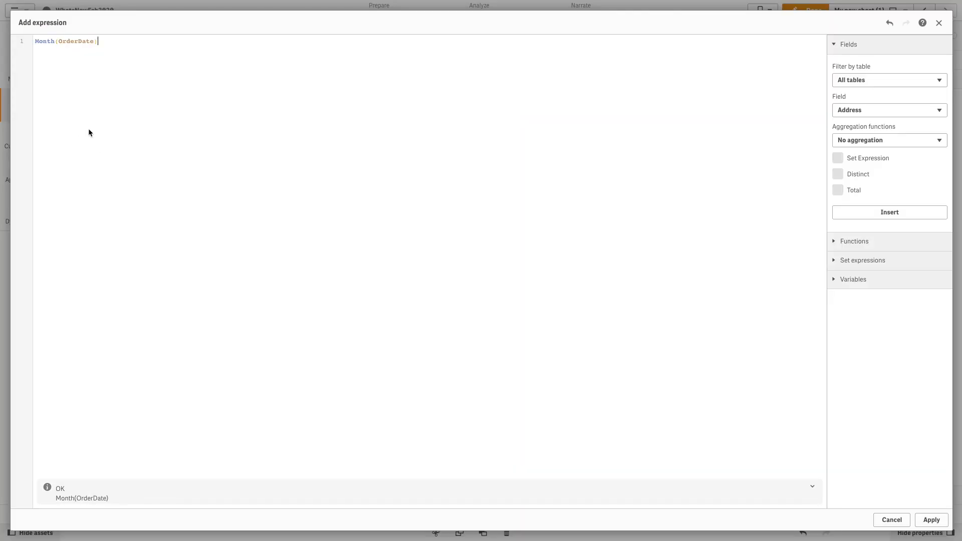
left_click(929, 519)
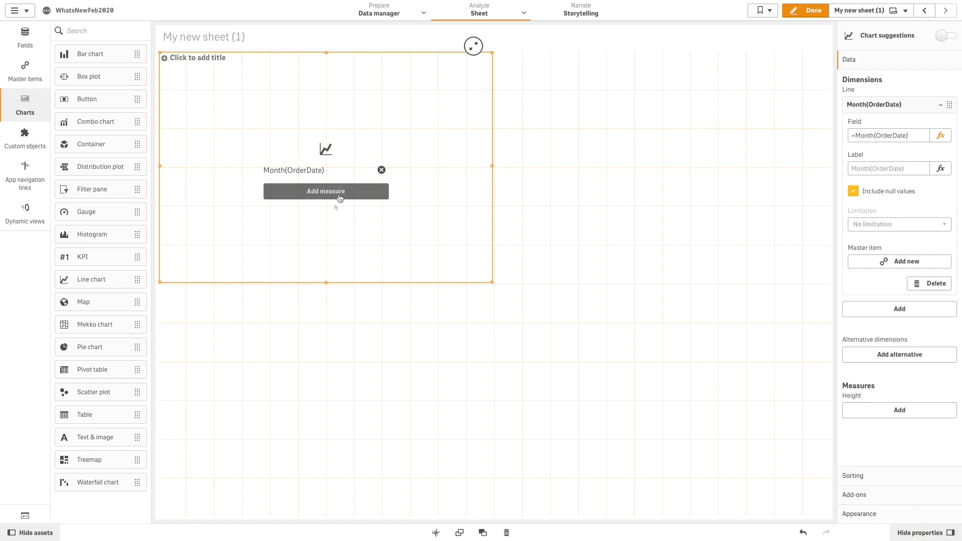
mouse_move(410, 172)
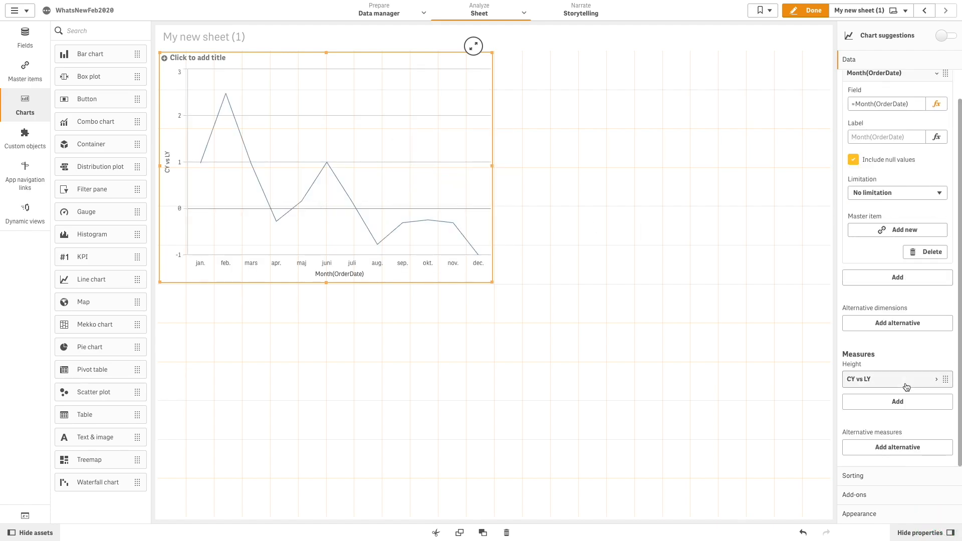
Format the CY vs LY measure as a Number using the 12% percentage format
left_click(889, 378)
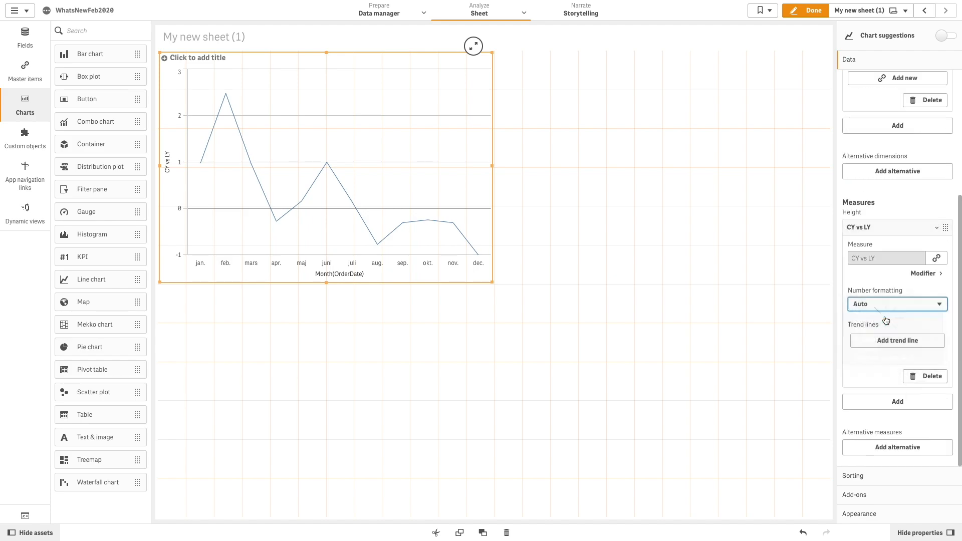
left_click(896, 304)
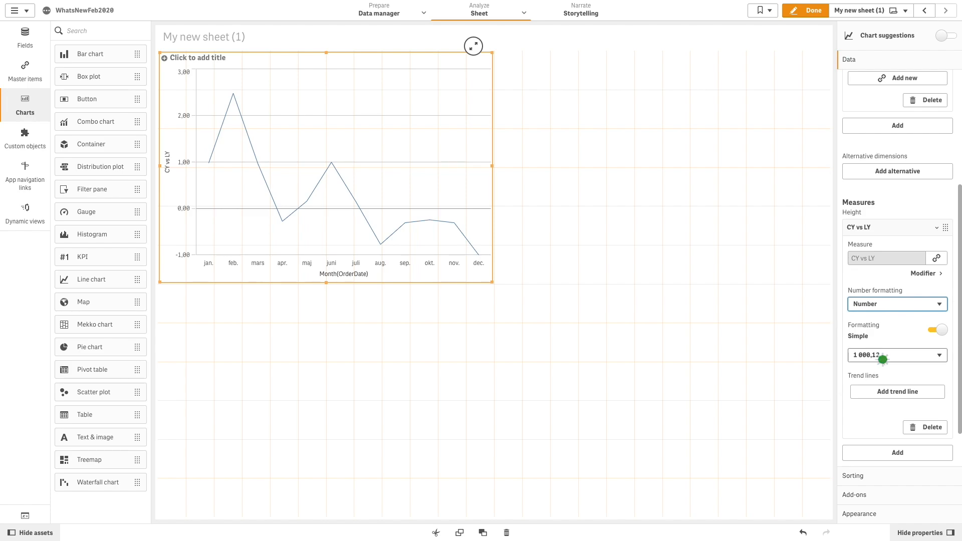
left_click(896, 355)
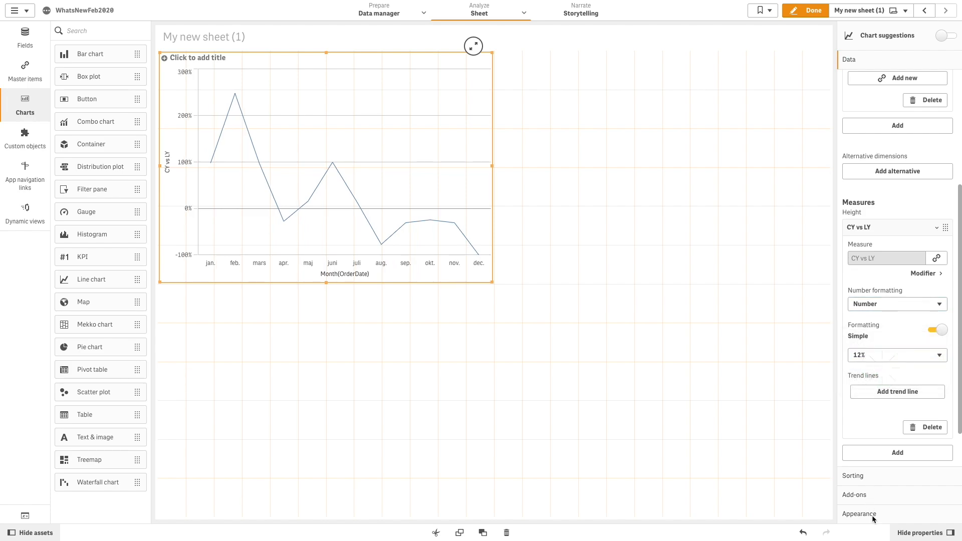
Turn the chart vertical and show data points and value labels
left_click(860, 514)
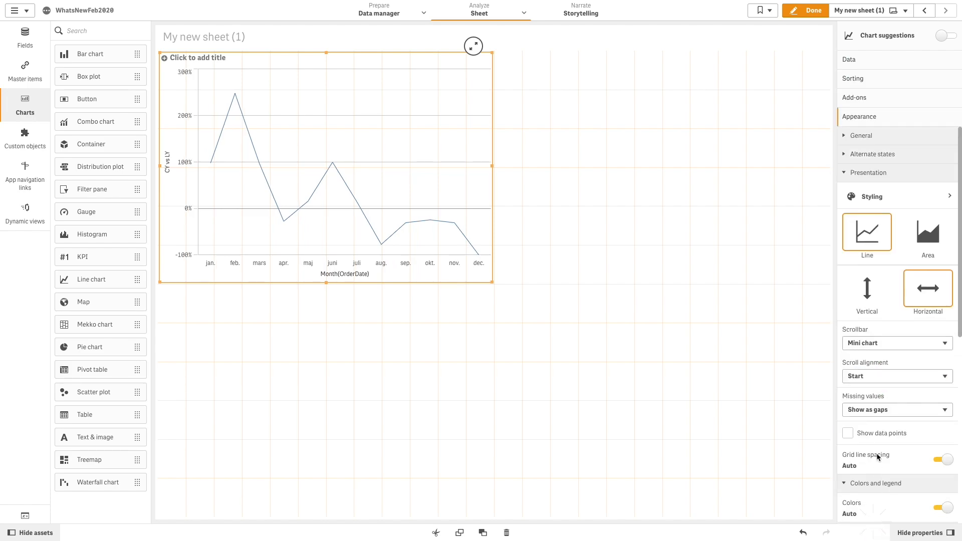
left_click(866, 289)
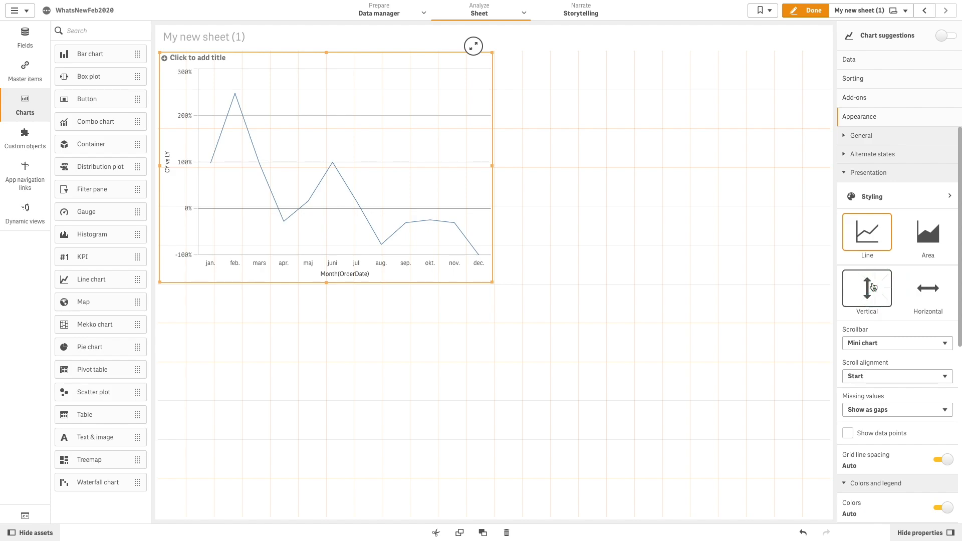
left_click(926, 288)
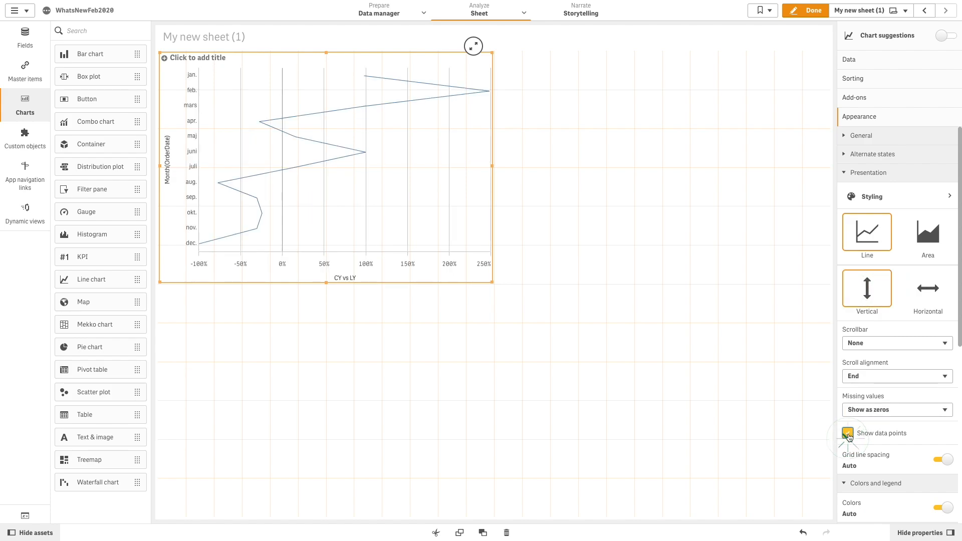
left_click(847, 433)
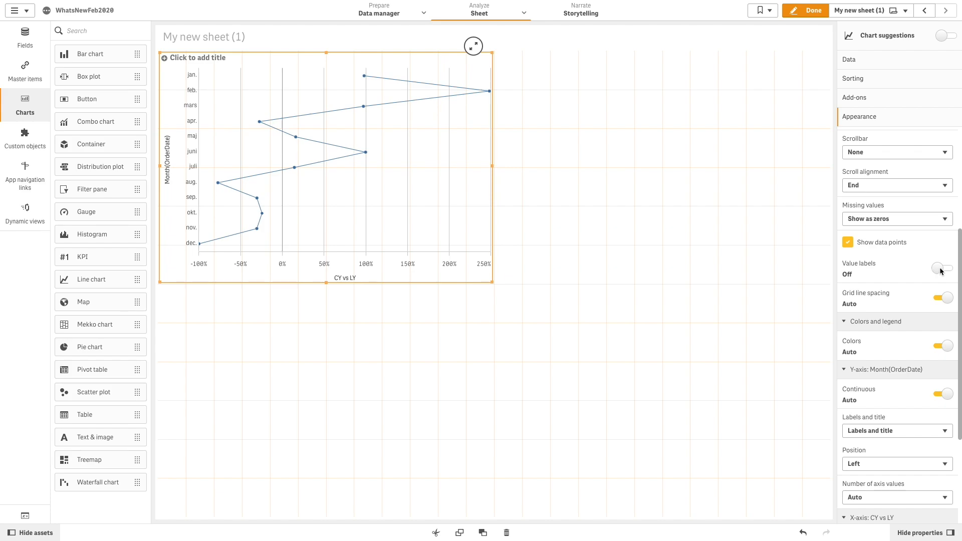
left_click(942, 268)
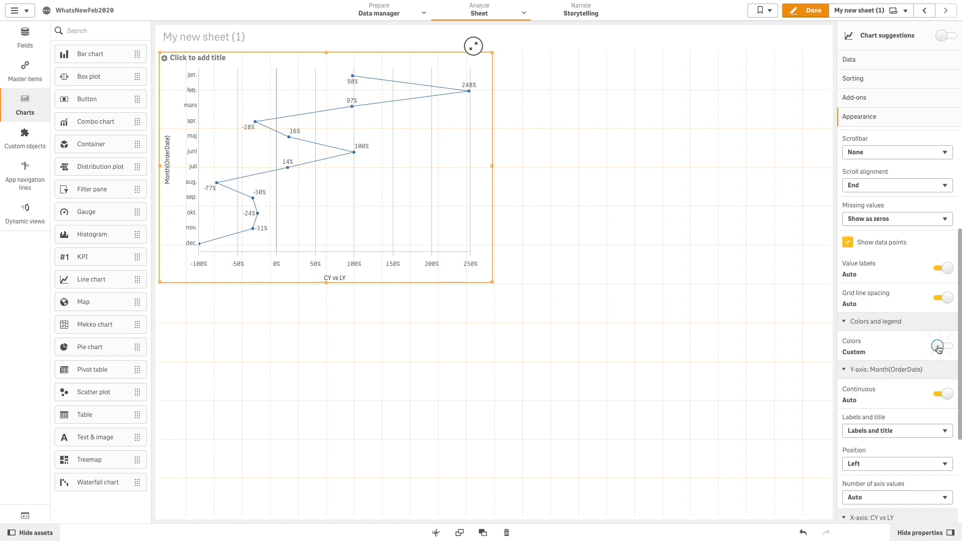
Color the line by the CY vs LY measure and turn off the legend
left_click(943, 345)
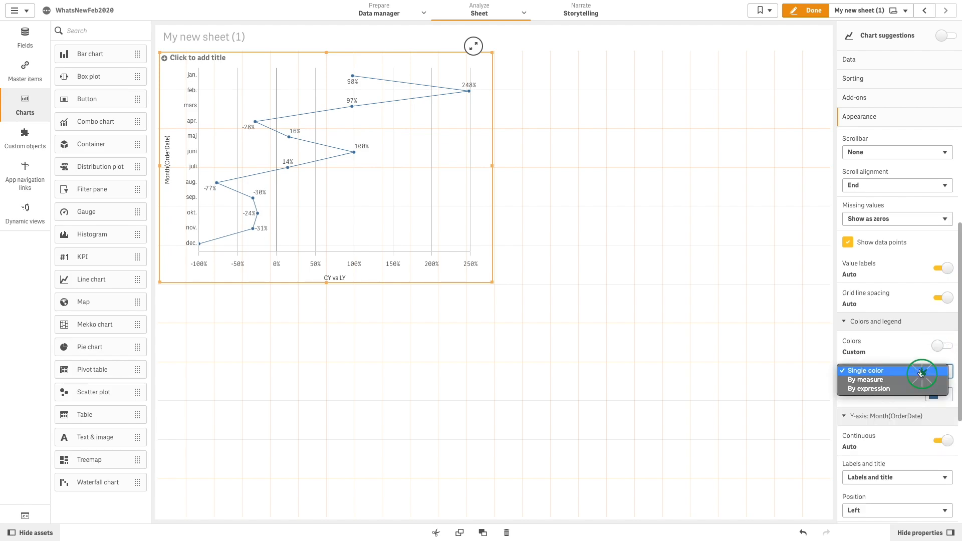
left_click(865, 379)
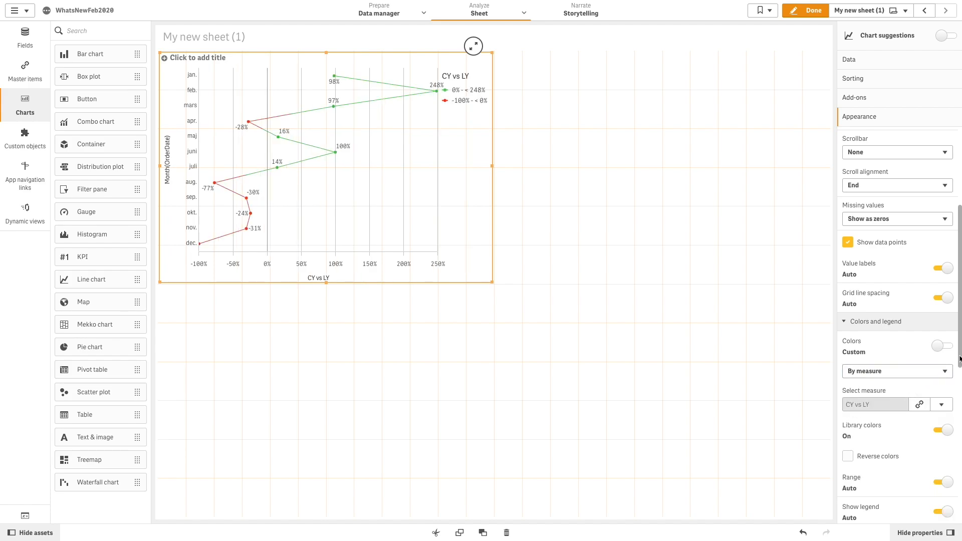
scroll("down", 3)
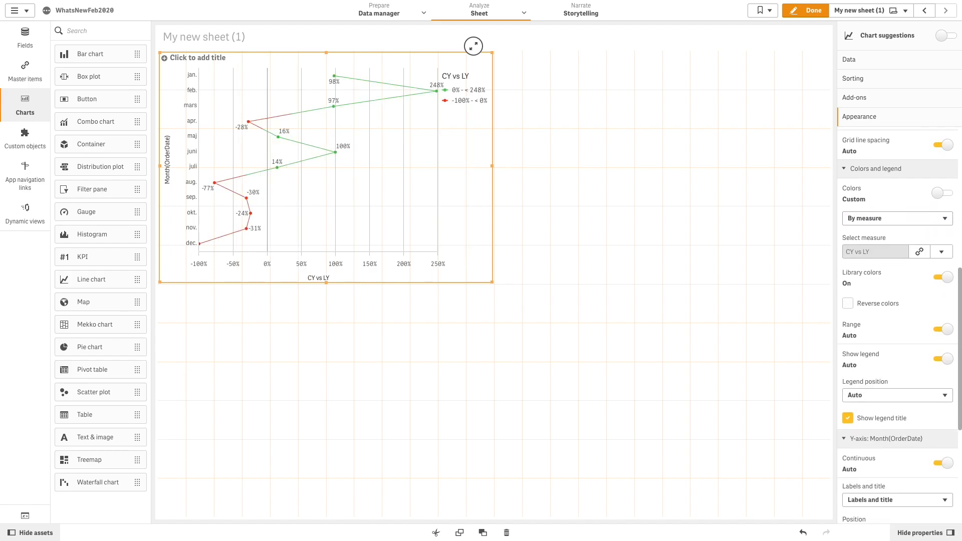
left_click(944, 359)
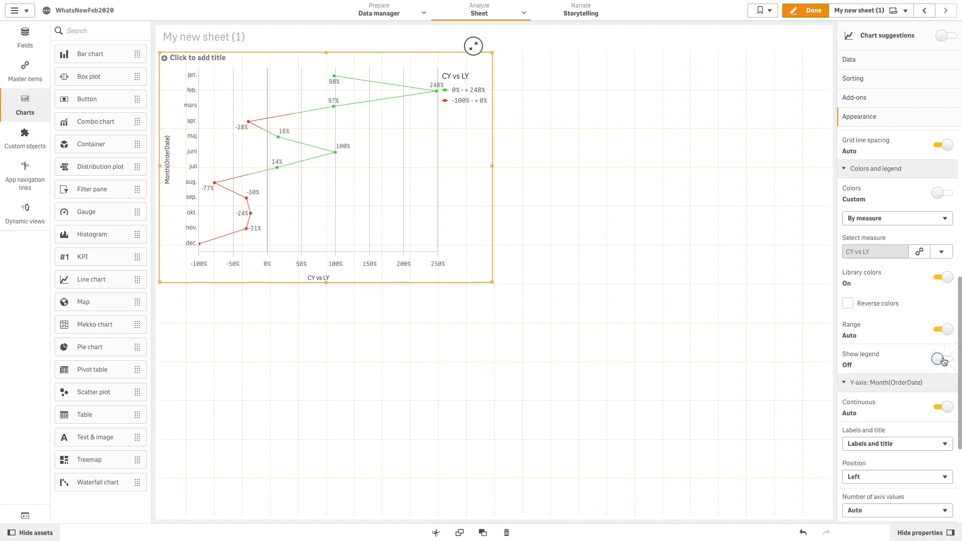
left_click(938, 358)
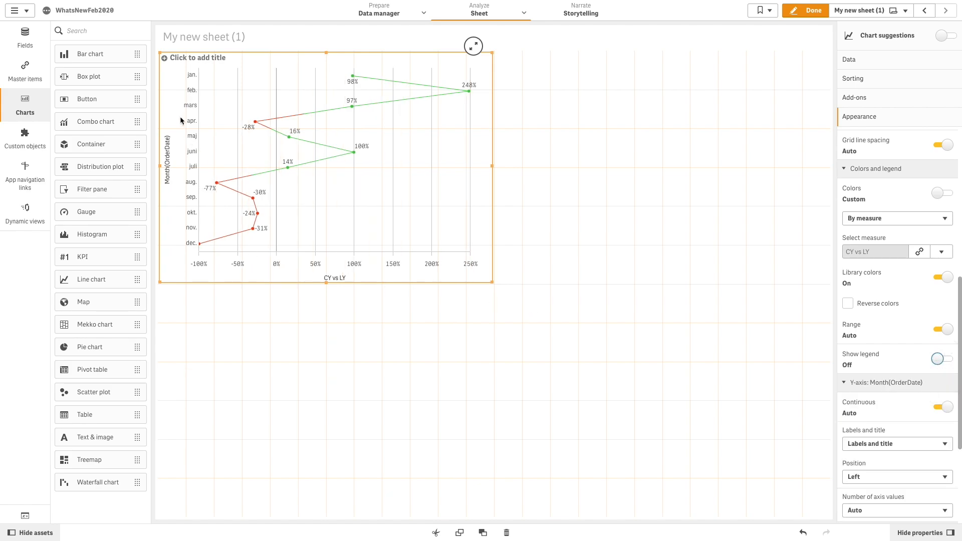
mouse_move(206, 248)
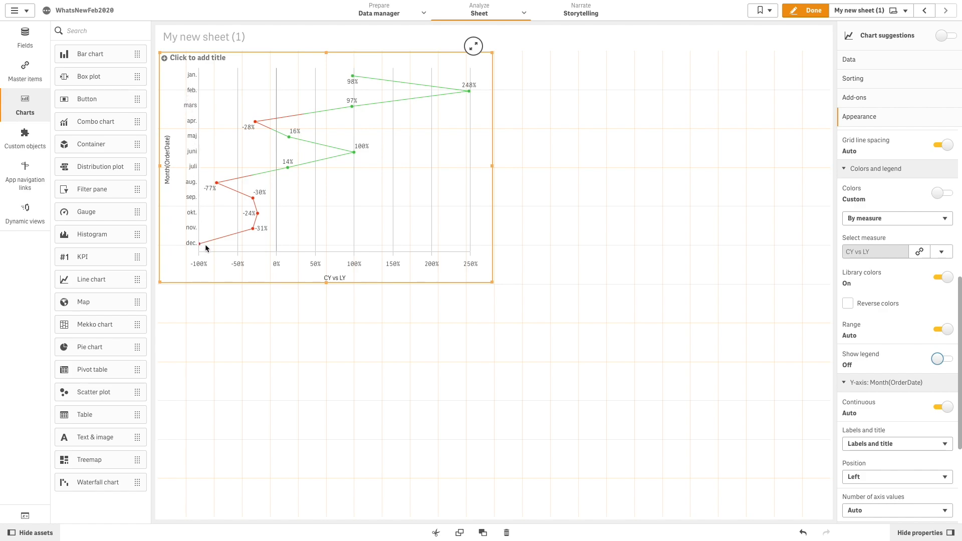
mouse_move(430, 95)
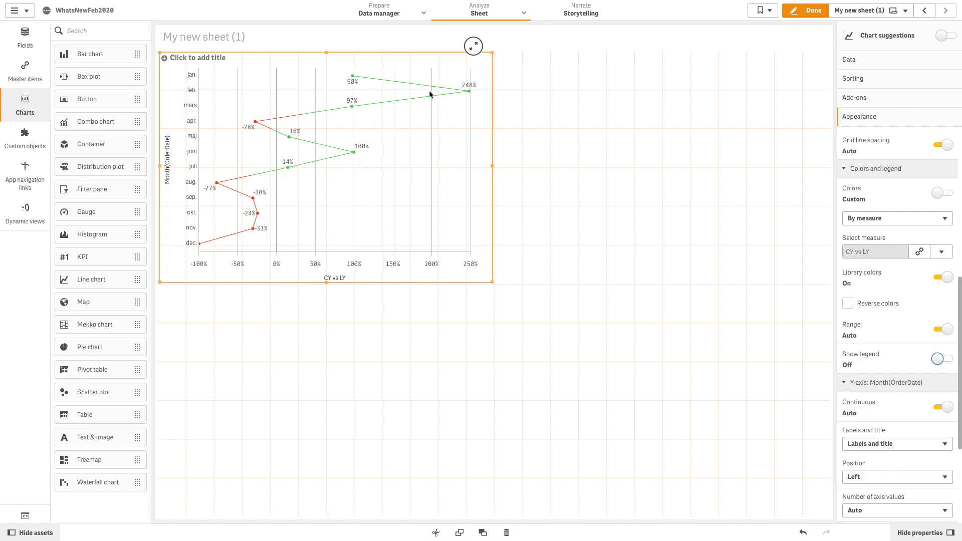
mouse_move(477, 119)
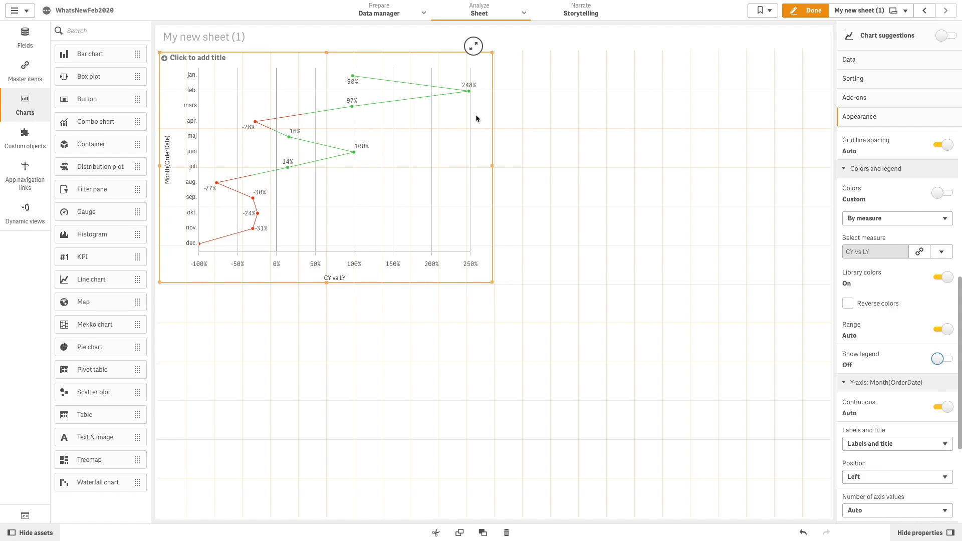
Title the chart 'Vertical orientation' and begin the second chart's dimension expression
type("Vertical orientation")
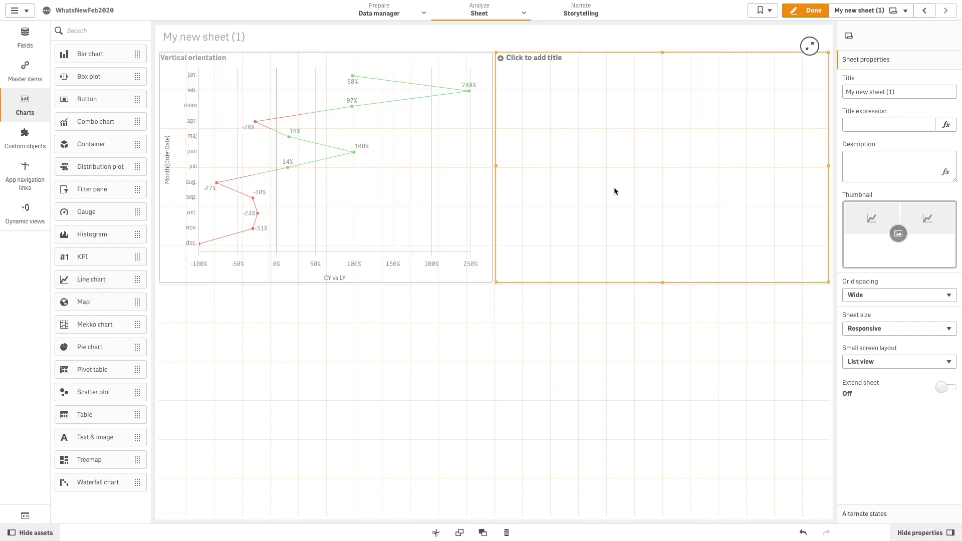
left_click(662, 170)
type("=Order")
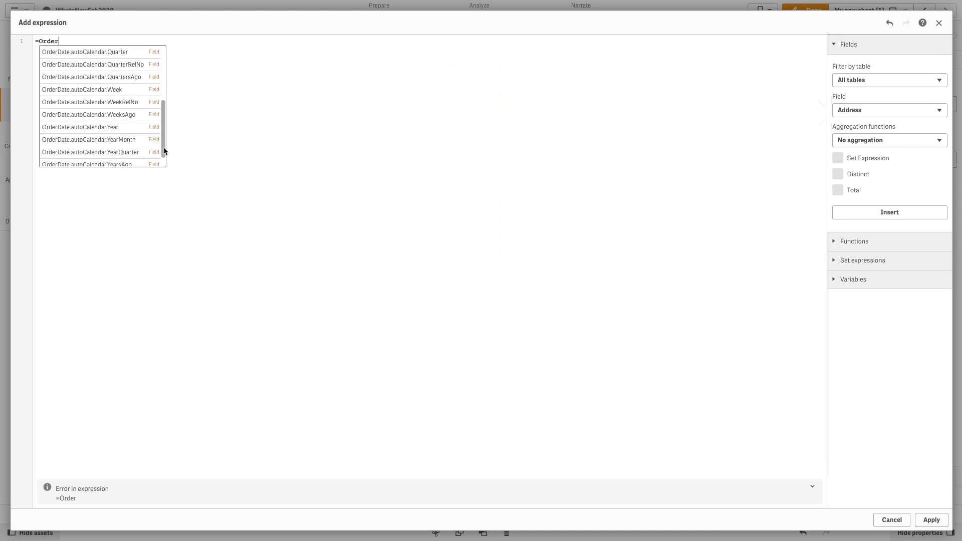
Set the second chart's dimension to OrderDate.autoCalendar.YearMonth
left_click(88, 139)
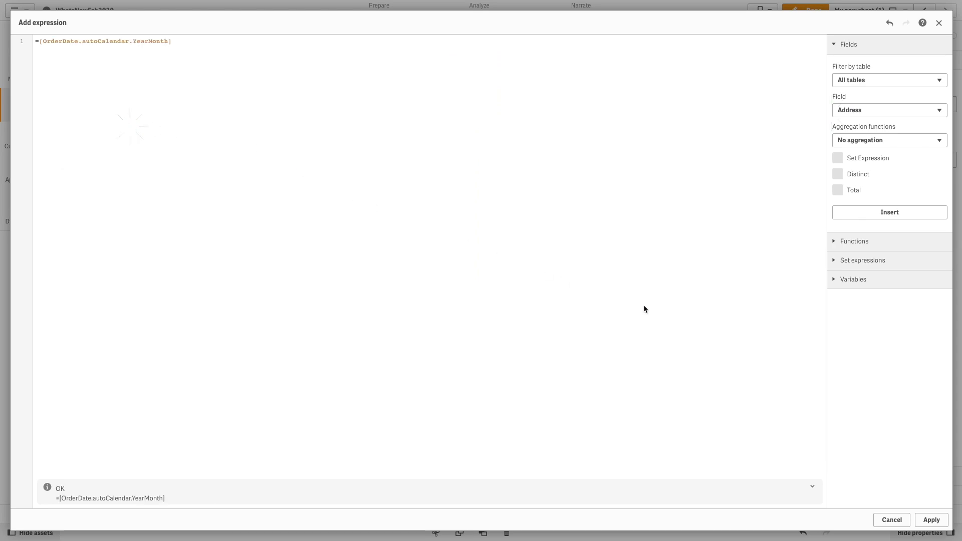
left_click(930, 520)
type("YearMOnth")
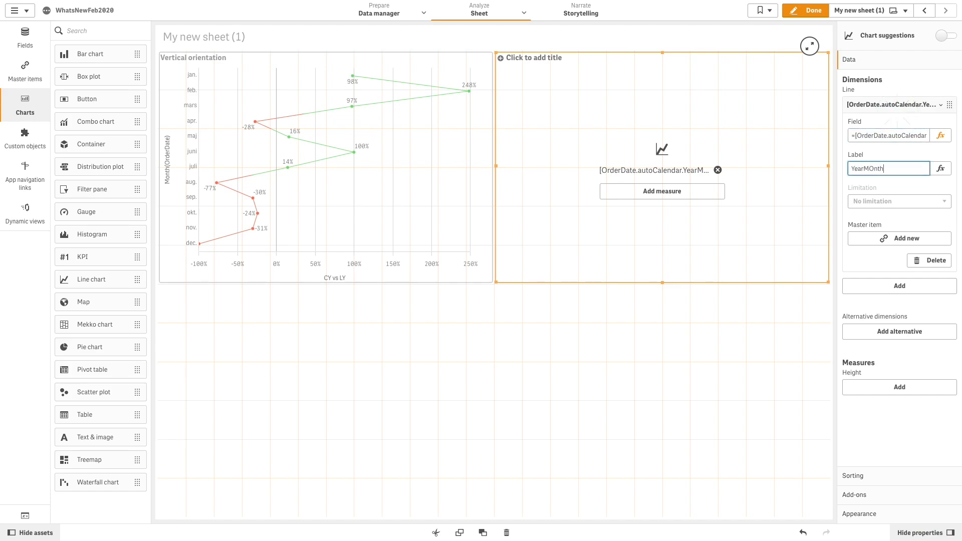
Add Sum(Sales), Sum(COS) and Sum(Freight) as the chart's three measures
left_click(661, 191)
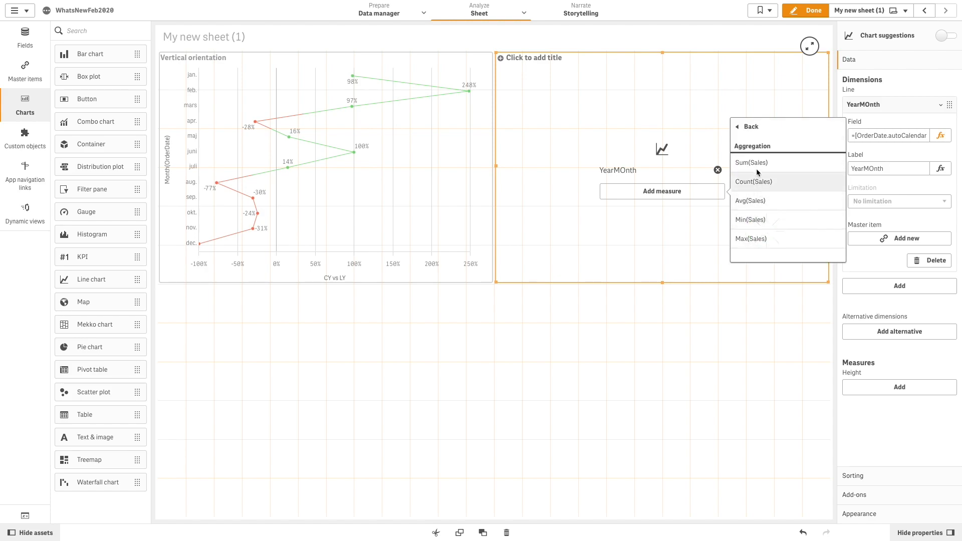
left_click(749, 162)
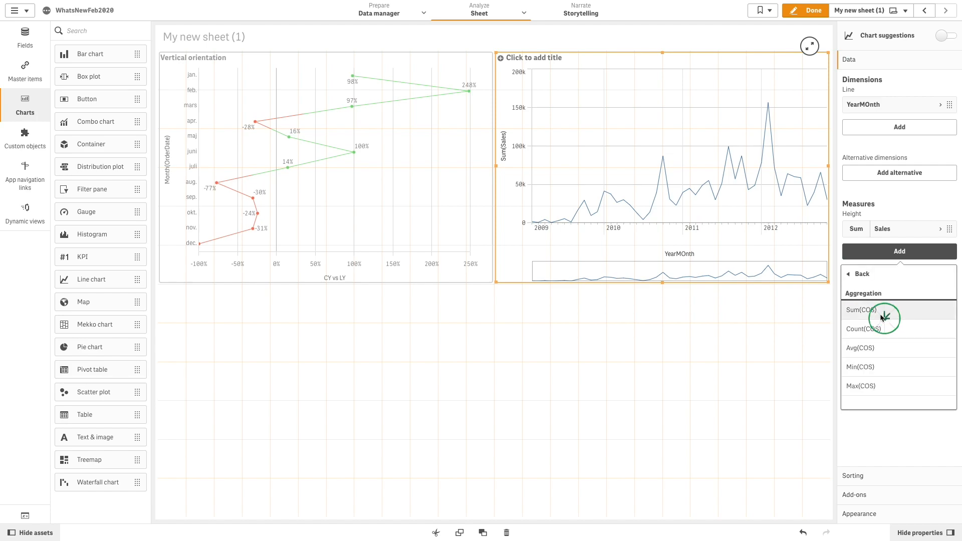
left_click(861, 310)
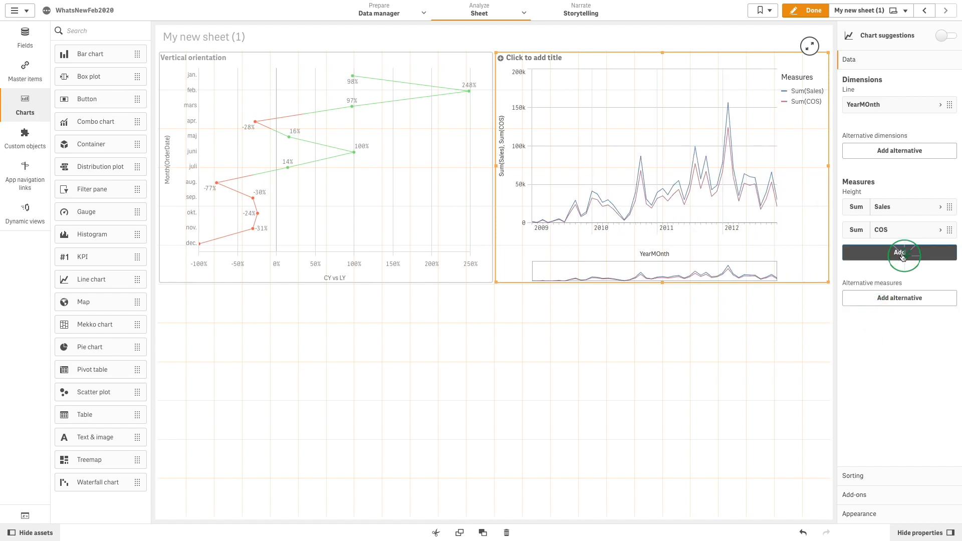
type("Freig")
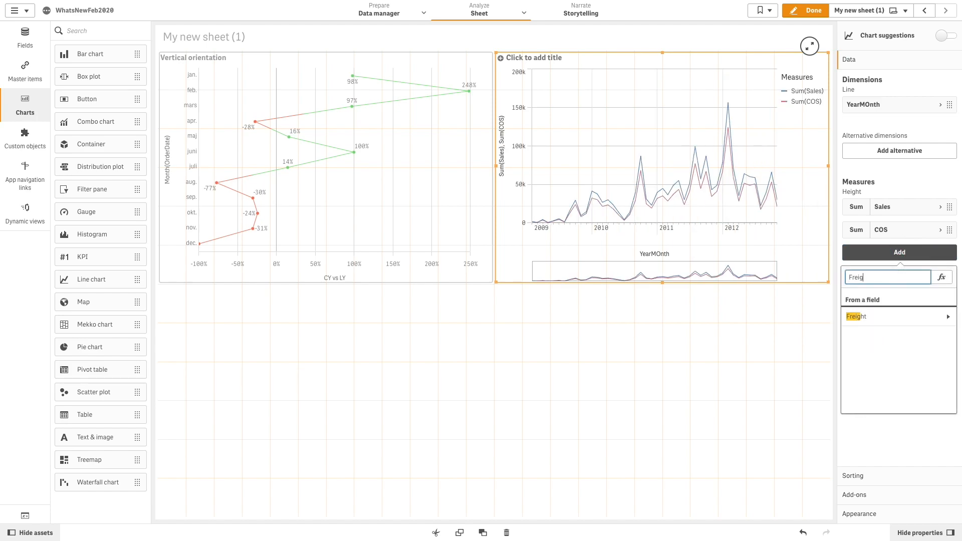
left_click(855, 316)
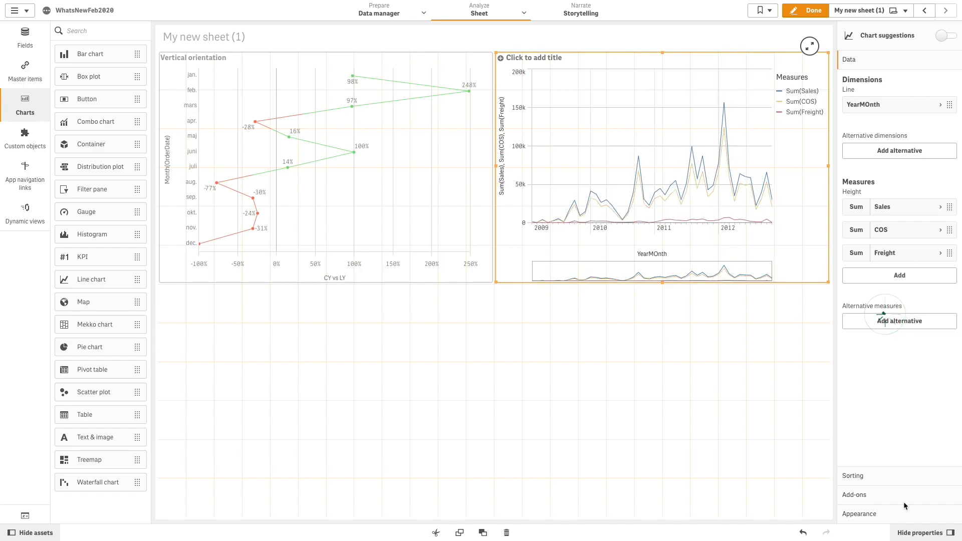
Add custom line styling for Sum(COS) and Sum(Freight) to thicken their lines
left_click(859, 115)
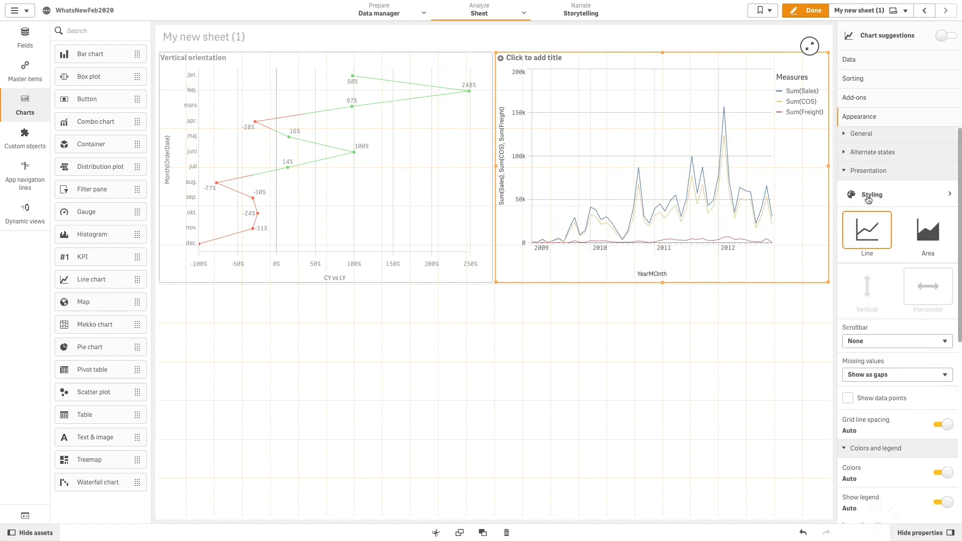
left_click(870, 194)
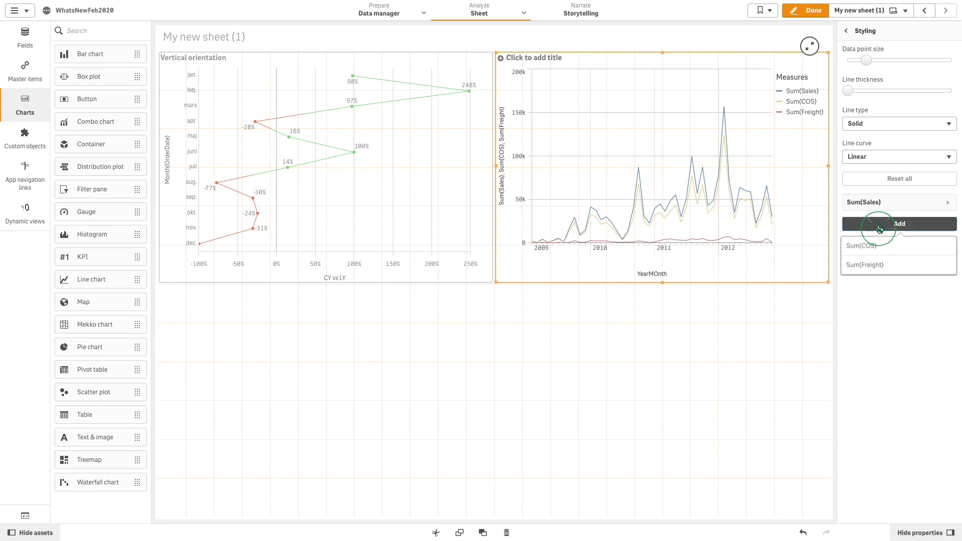
left_click(862, 246)
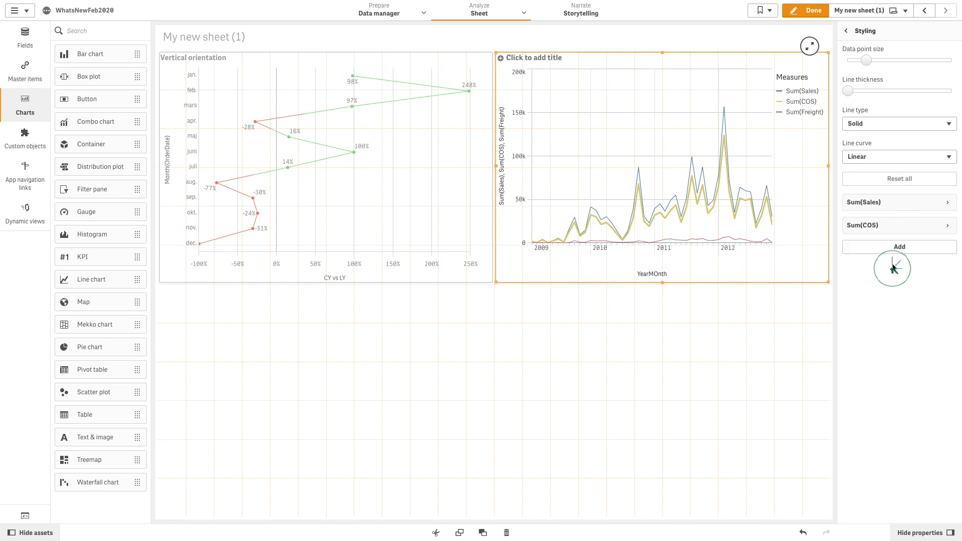
left_click(895, 248)
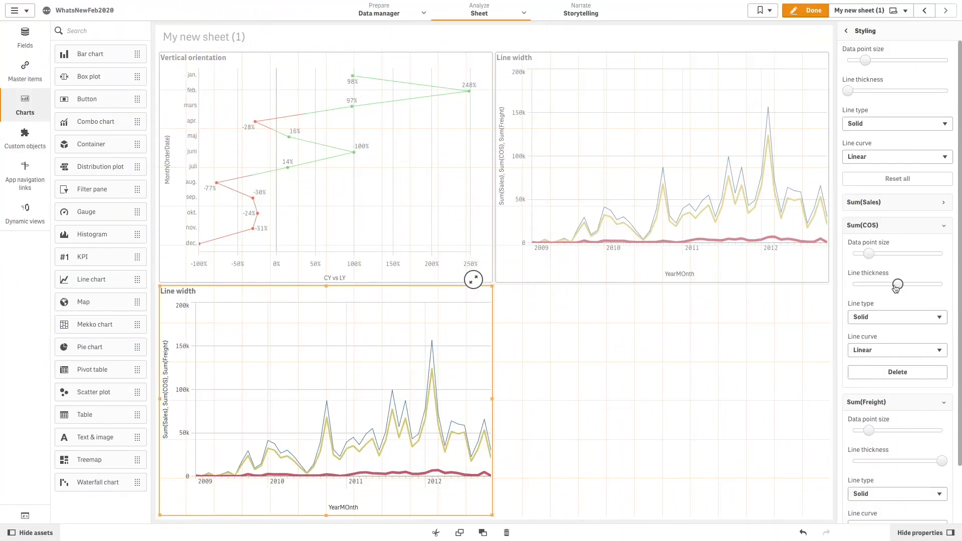
Make the COS line dashed with a monotone curve, and change the Sales line's curve
left_click(895, 317)
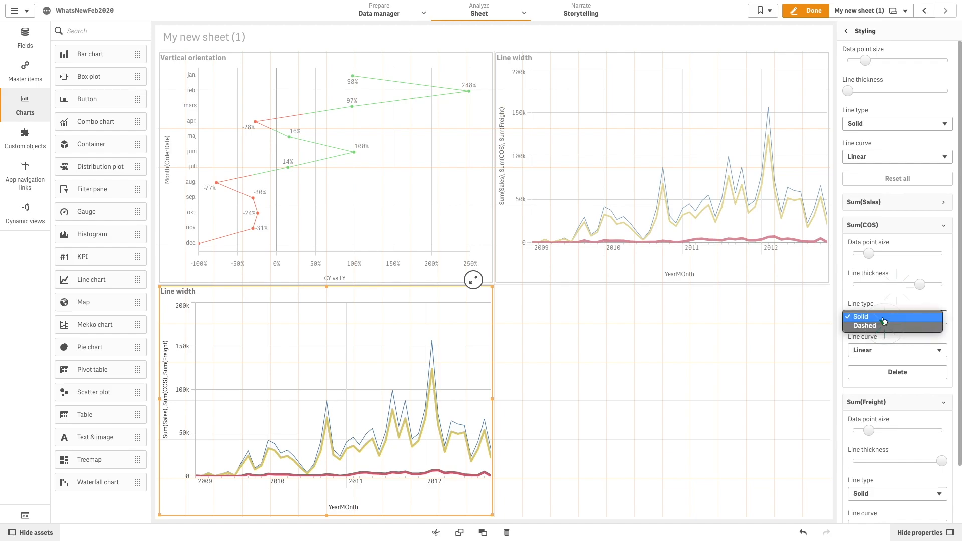
left_click(863, 325)
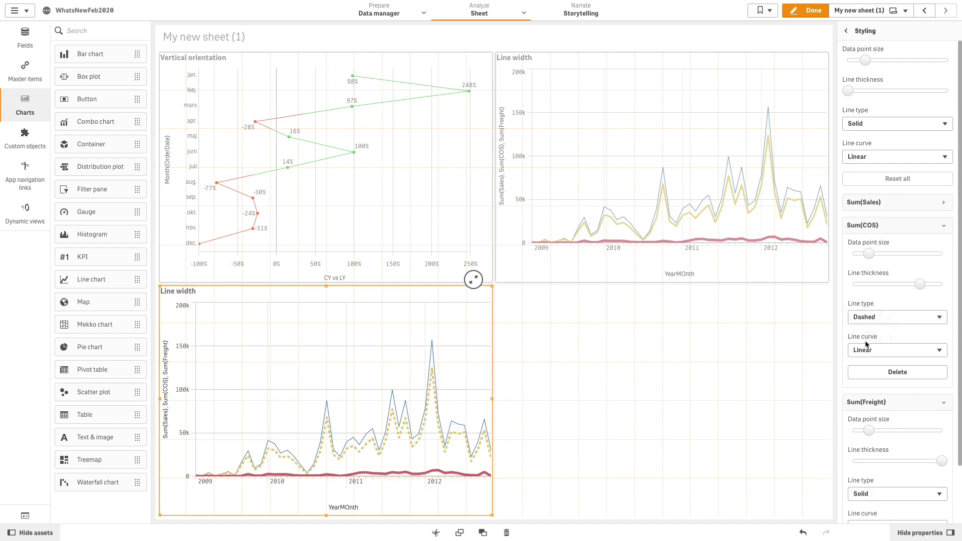
left_click(895, 349)
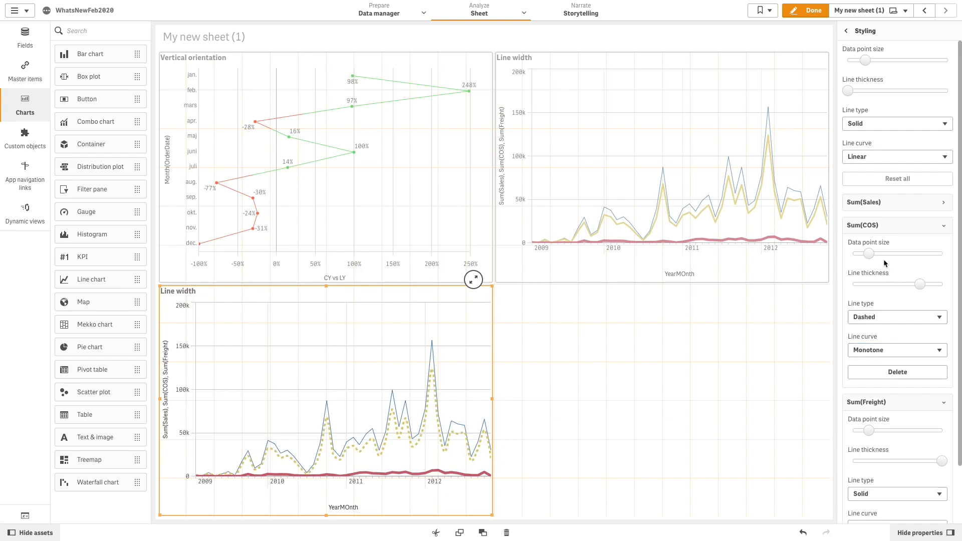
left_click(896, 202)
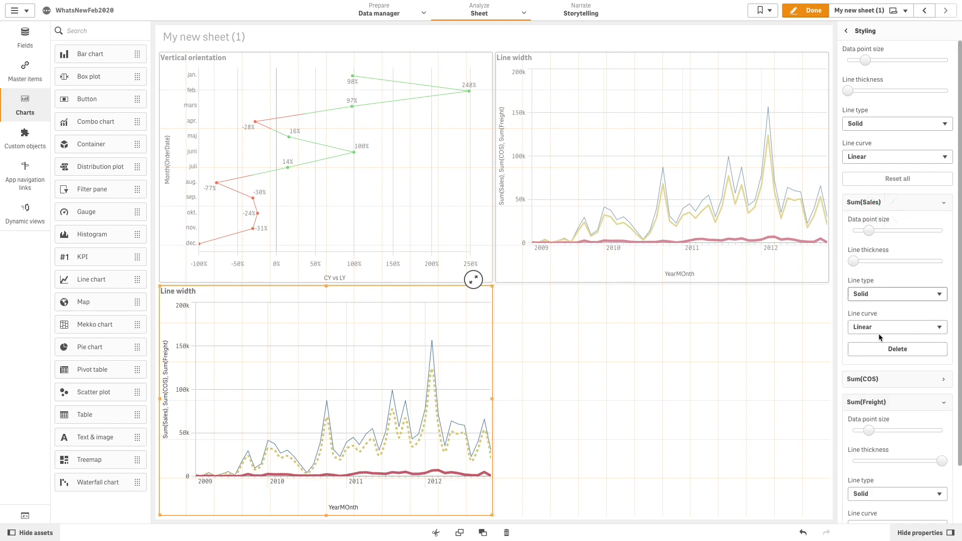
left_click(896, 326)
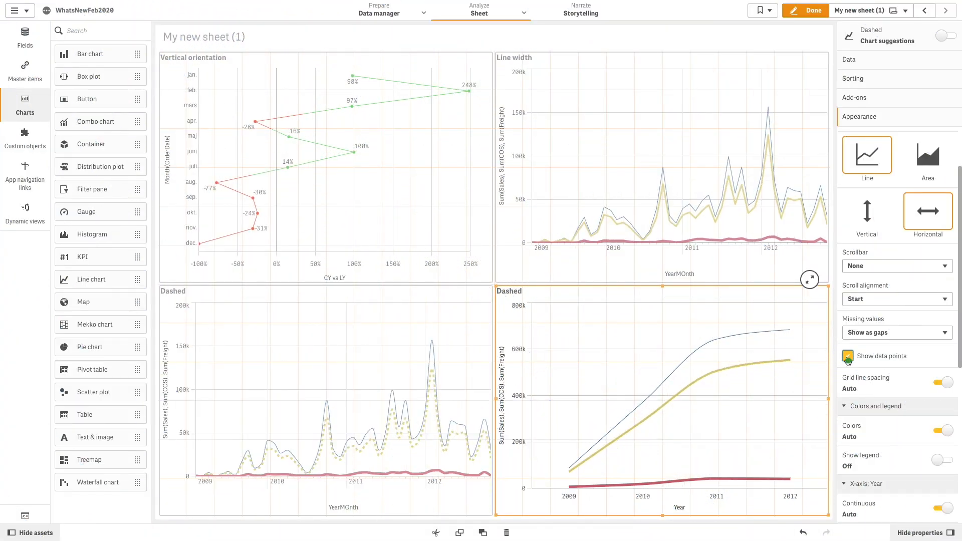
Show data points and value labels on the bottom-right Year chart
left_click(847, 355)
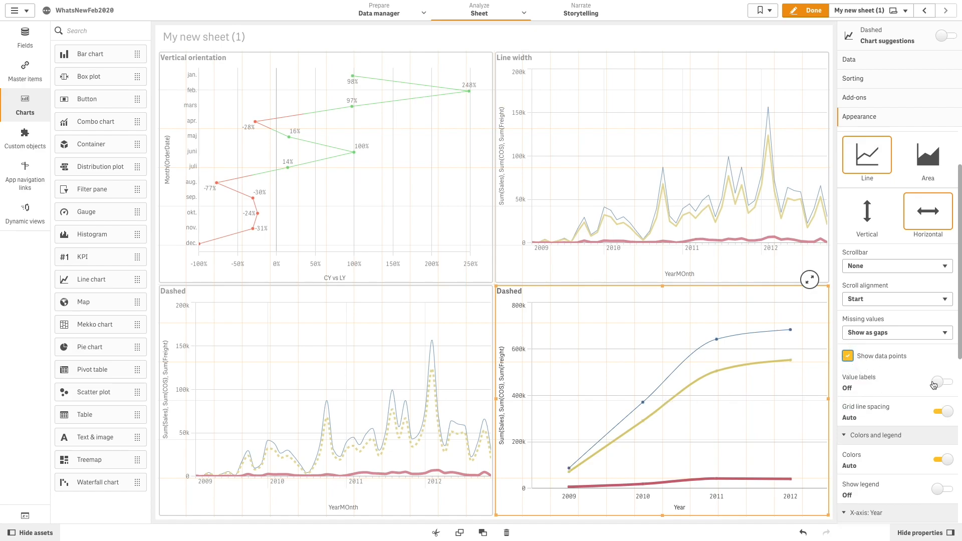
left_click(938, 382)
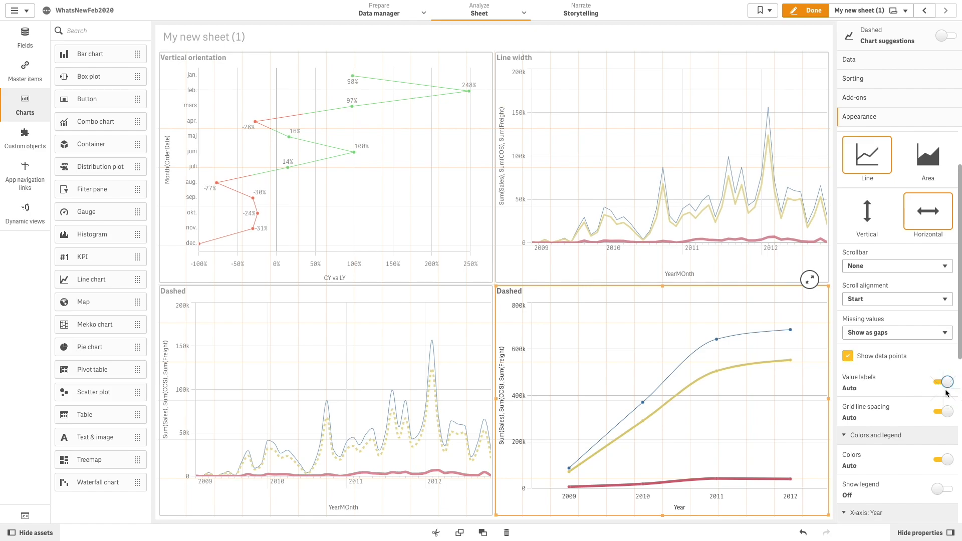
left_click(945, 382)
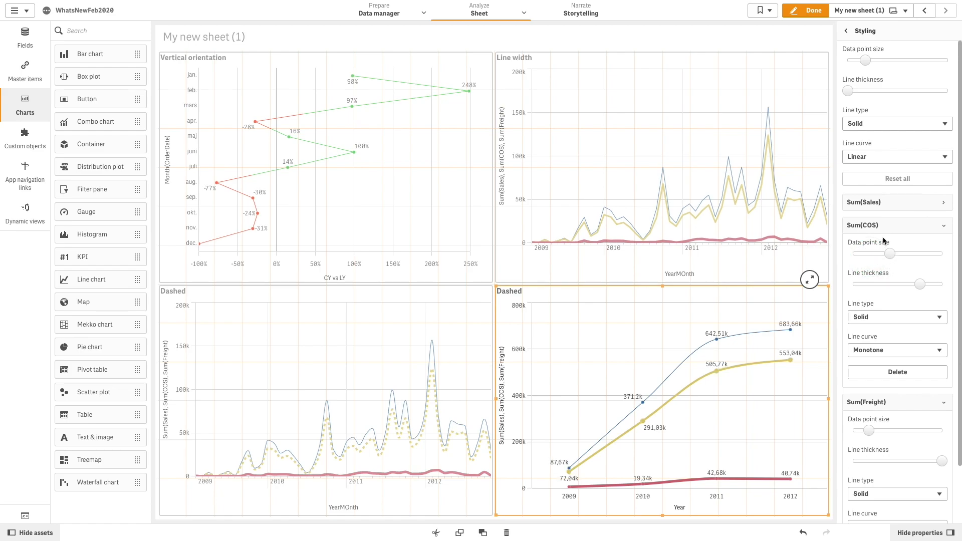
Enlarge the Sum(Freight) line's data point size via its styling slider
left_click(897, 225)
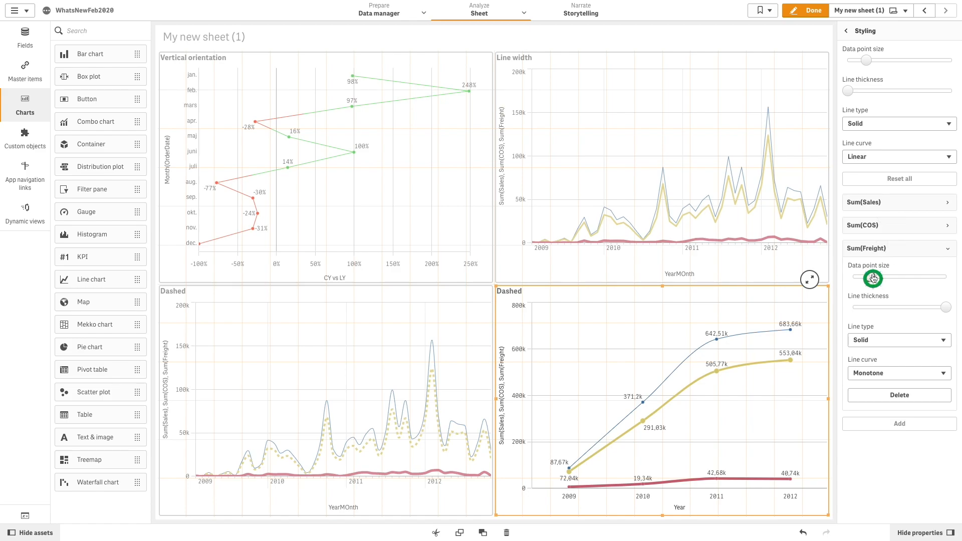
left_click_drag(871, 277, 945, 277)
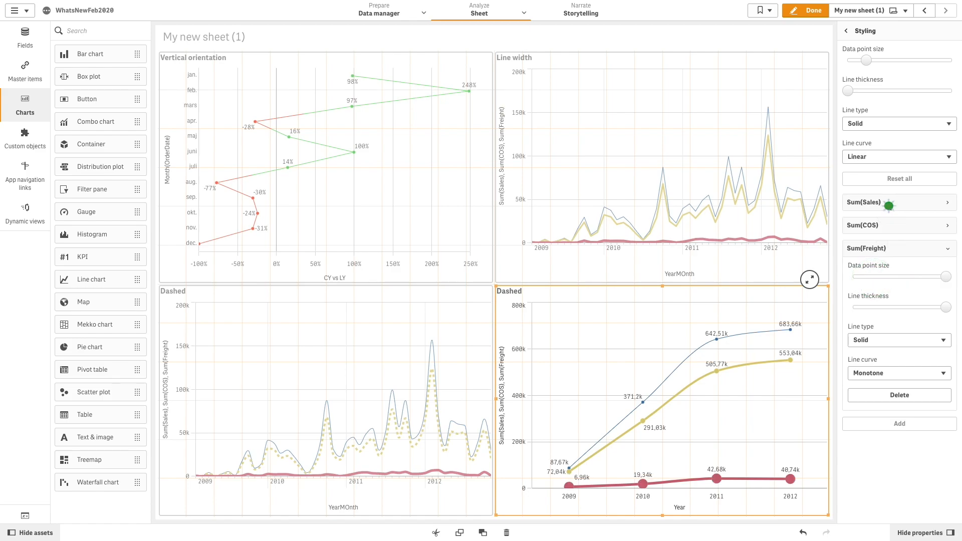
left_click(896, 202)
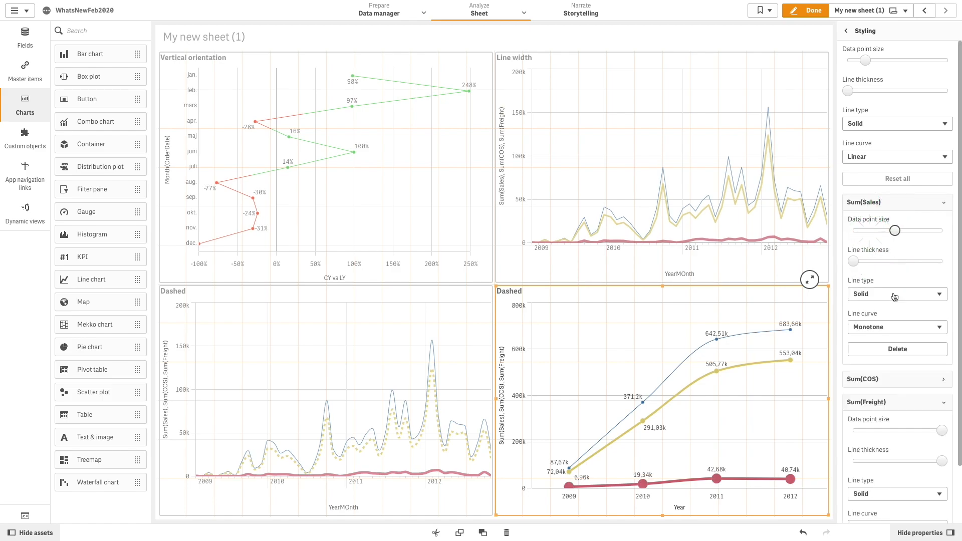